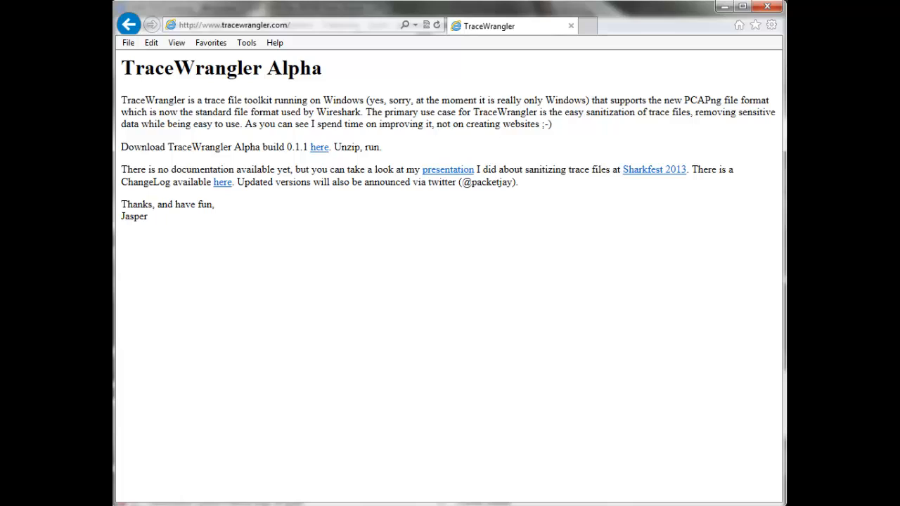
pyautogui.moveTo(319, 147)
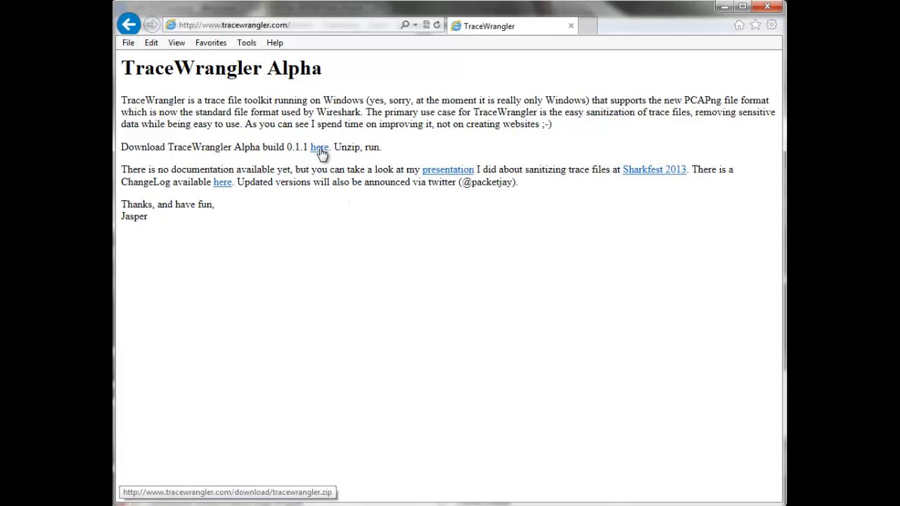
pyautogui.moveTo(321, 274)
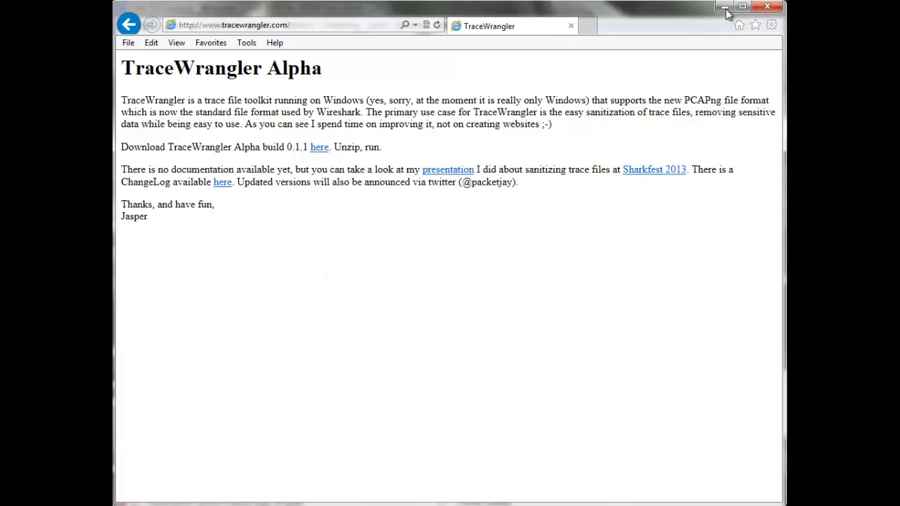
pyautogui.moveTo(724, 8)
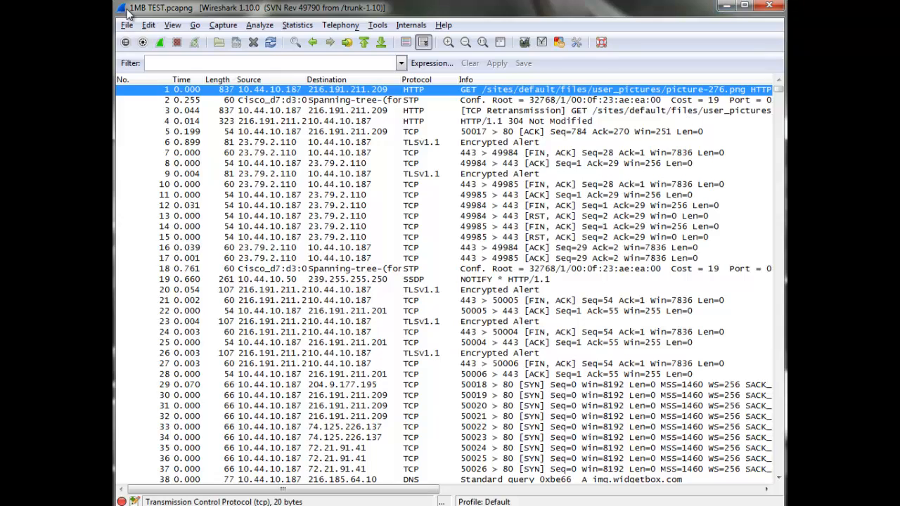
pyautogui.moveTo(265, 143)
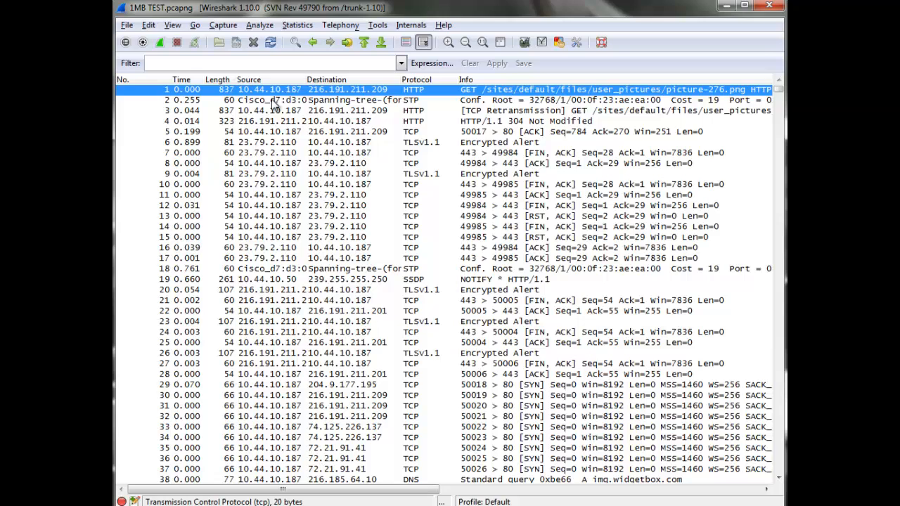
pyautogui.moveTo(324, 233)
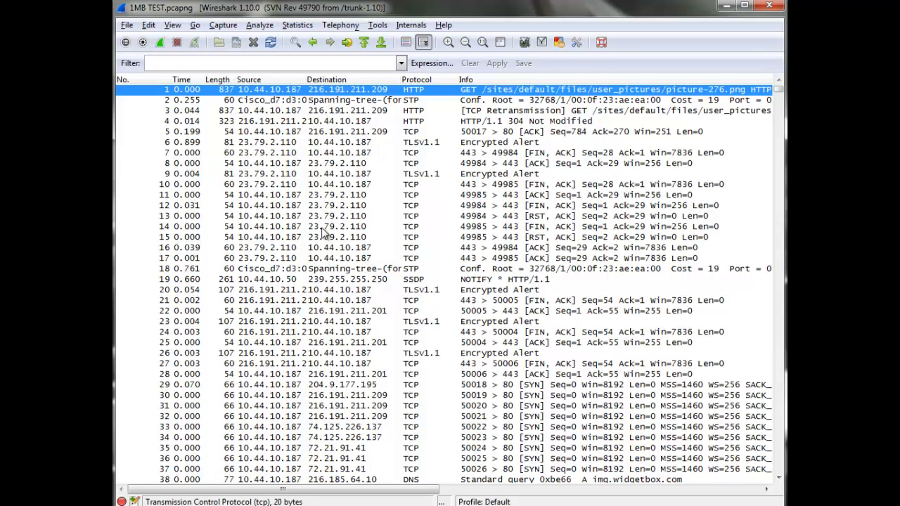
pyautogui.moveTo(325, 244)
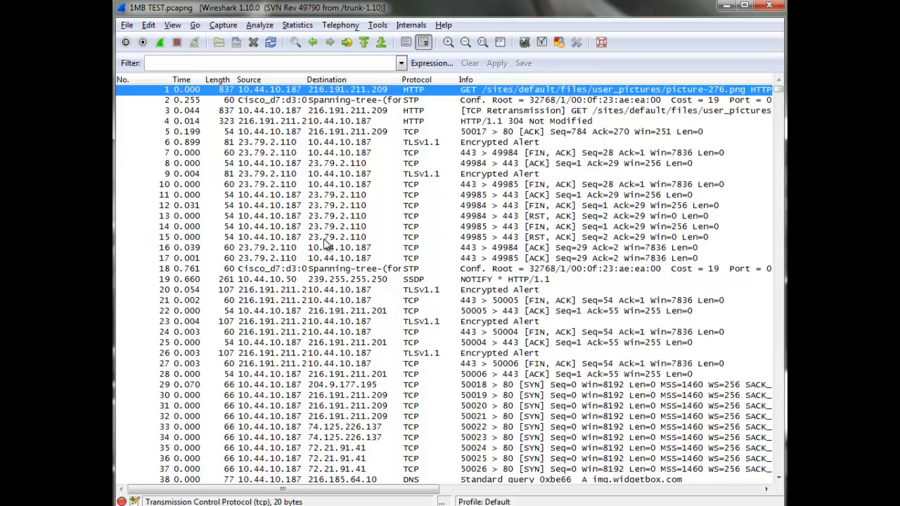
pyautogui.moveTo(354, 305)
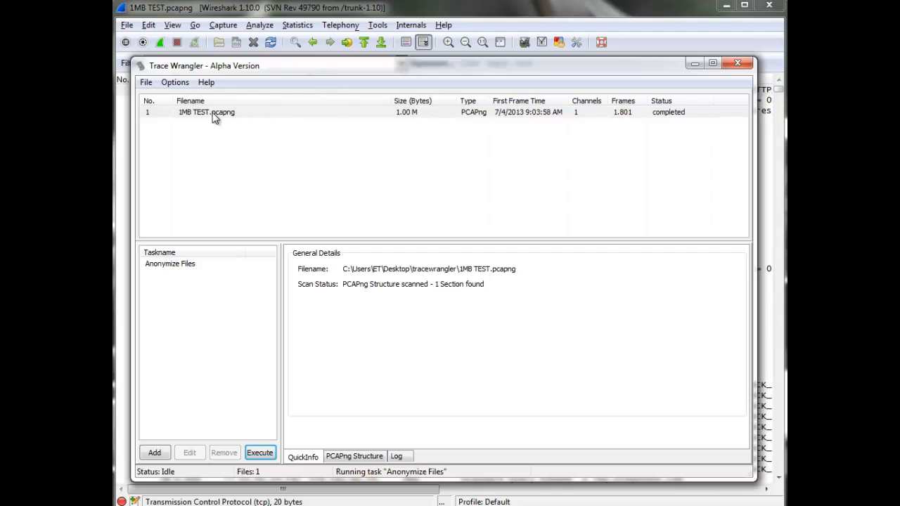
pyautogui.moveTo(226, 117)
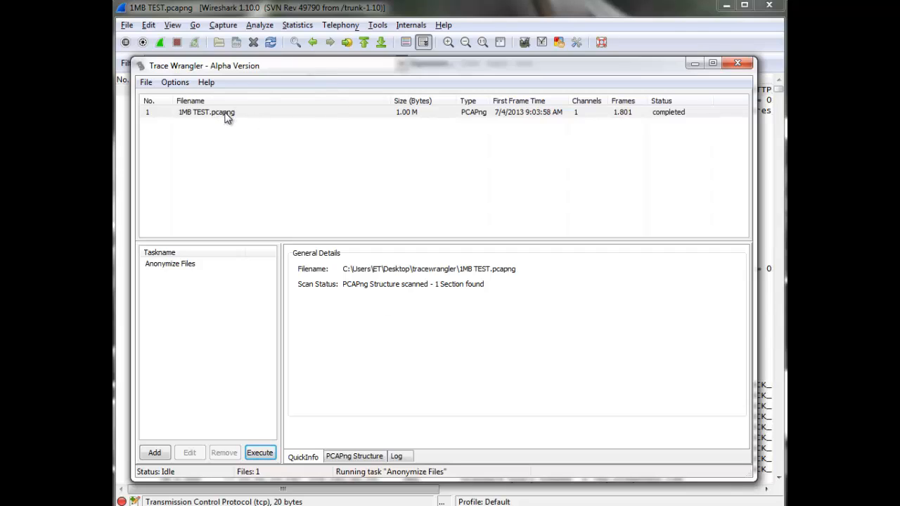
# - Remove the default Anonymize Files task and confirm, leaving the task list empty
pyautogui.click(170, 263)
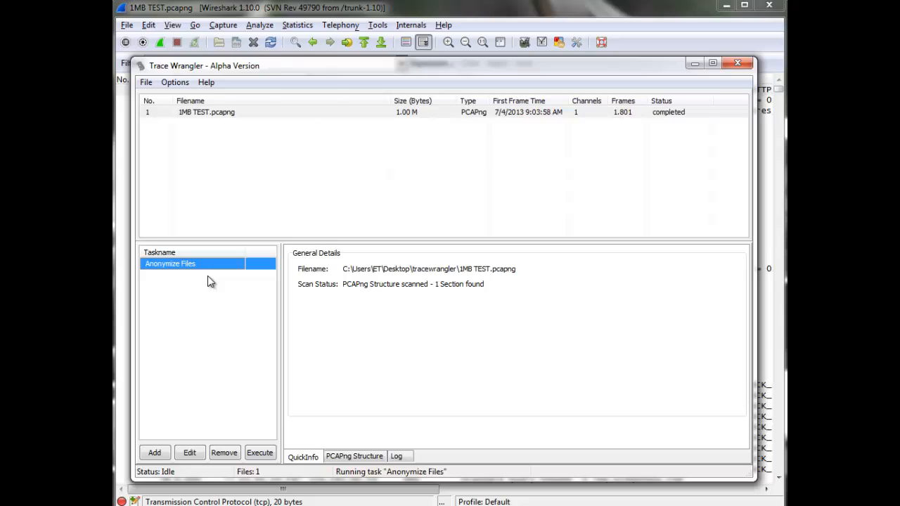
pyautogui.click(223, 452)
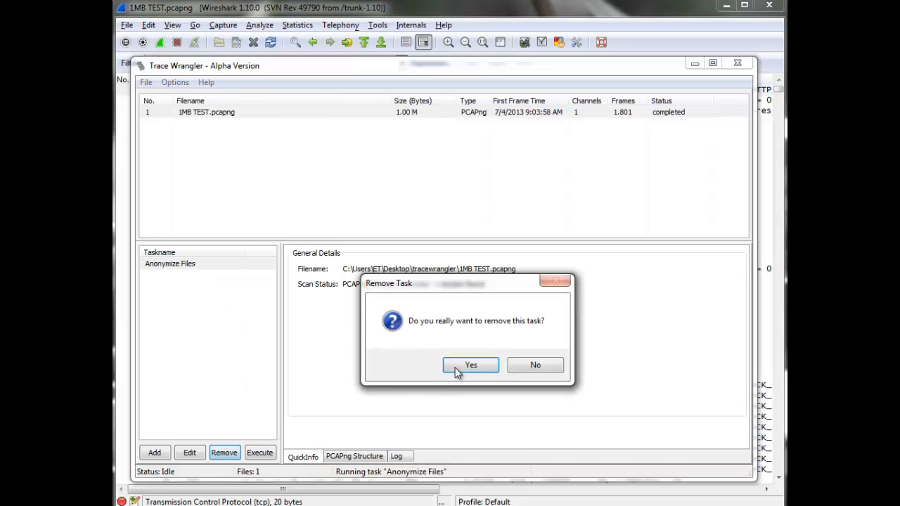
pyautogui.click(470, 365)
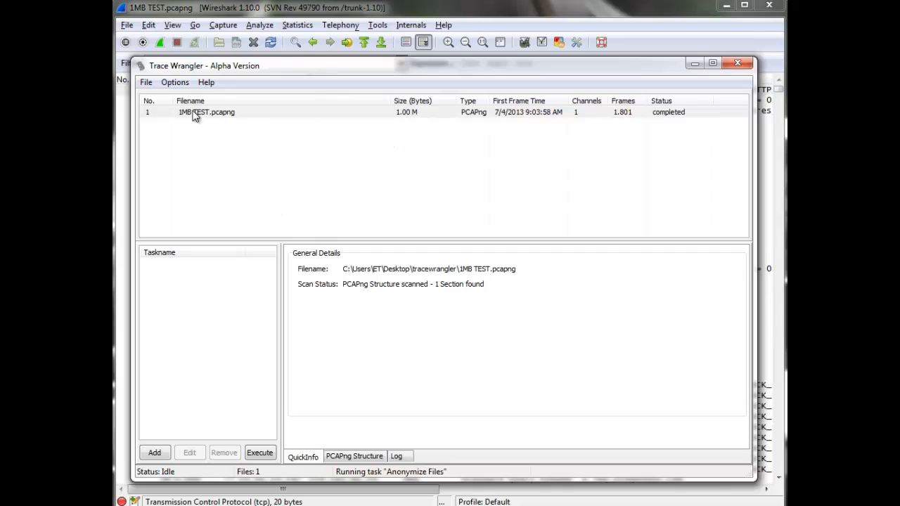
pyautogui.moveTo(181, 269)
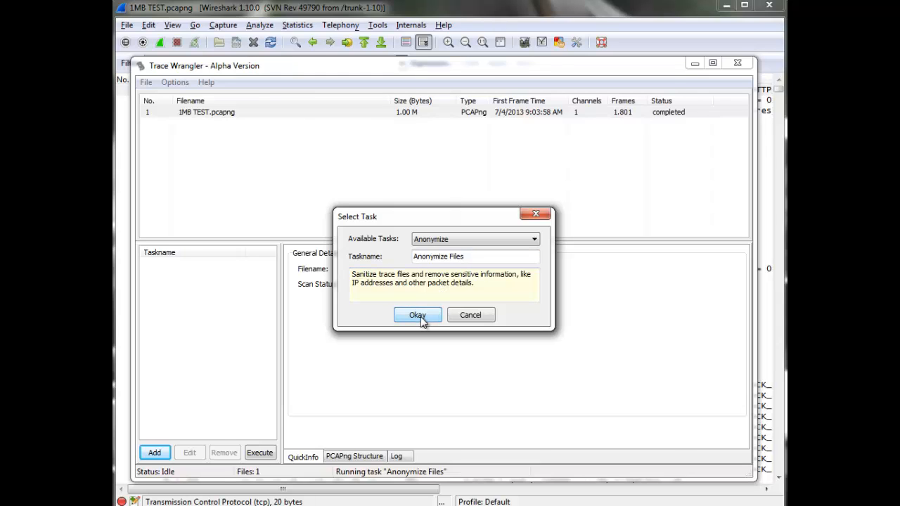
# - Add a new Anonymize task, set Ethernet MAC addresses to Replace, and show the IPv4 settings
pyautogui.click(417, 314)
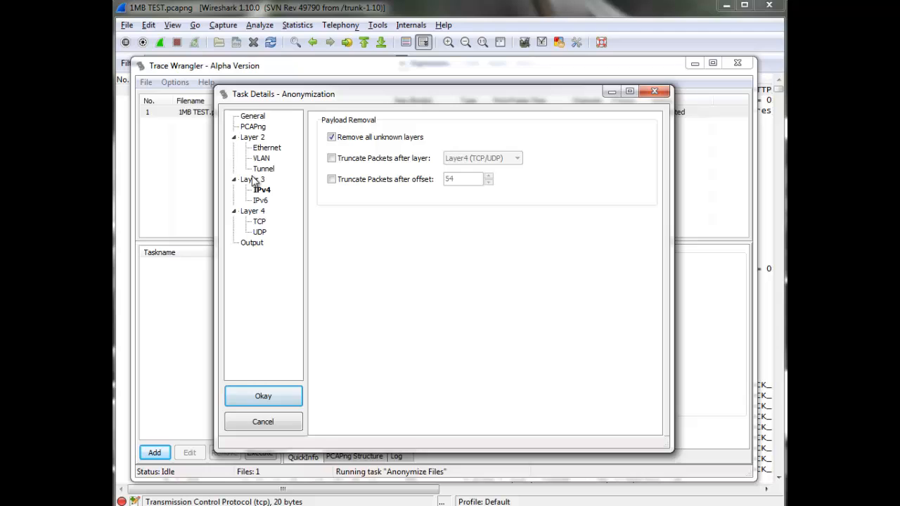
pyautogui.click(266, 147)
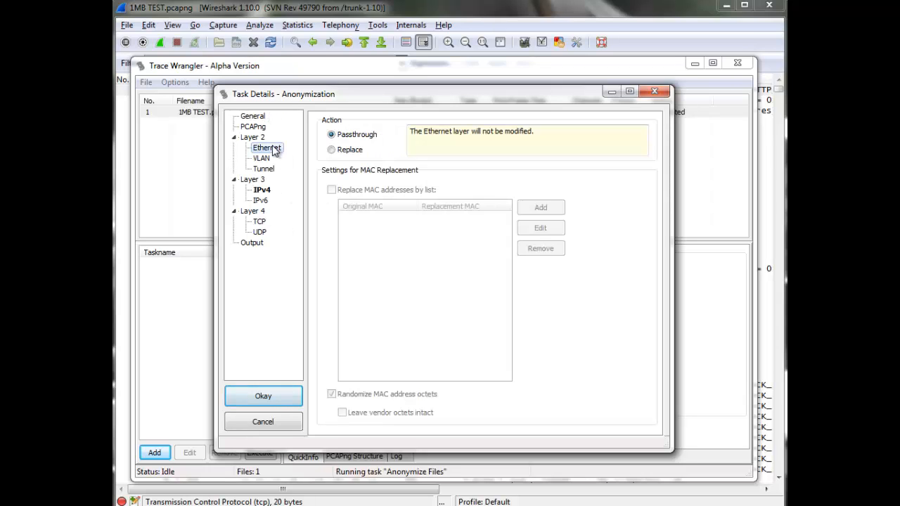
pyautogui.click(331, 149)
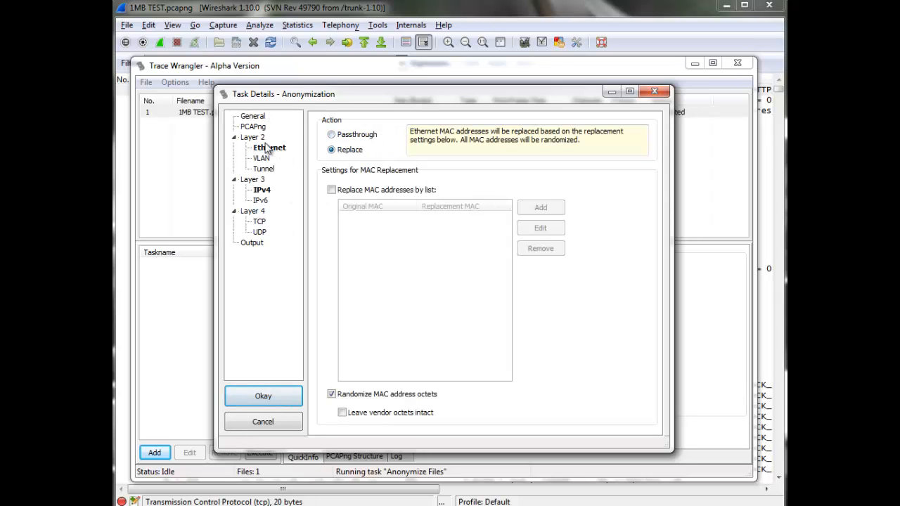
pyautogui.click(262, 190)
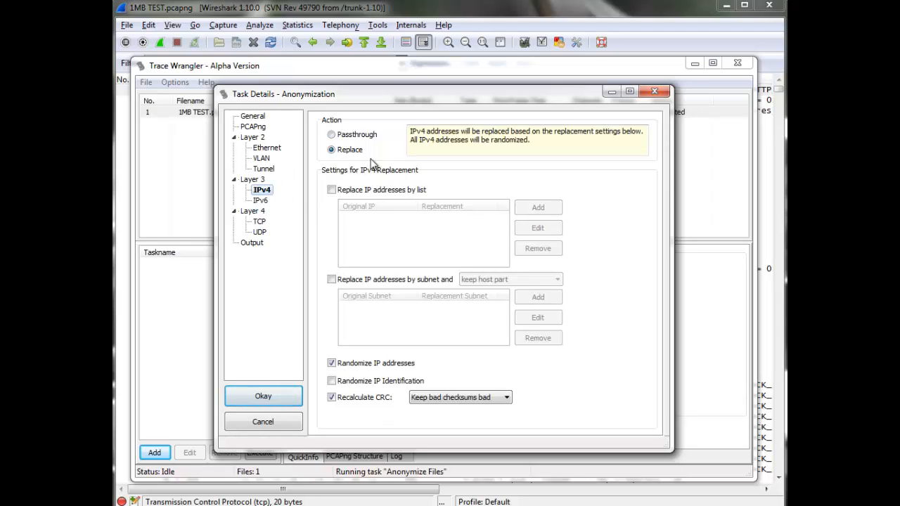
pyautogui.moveTo(366, 222)
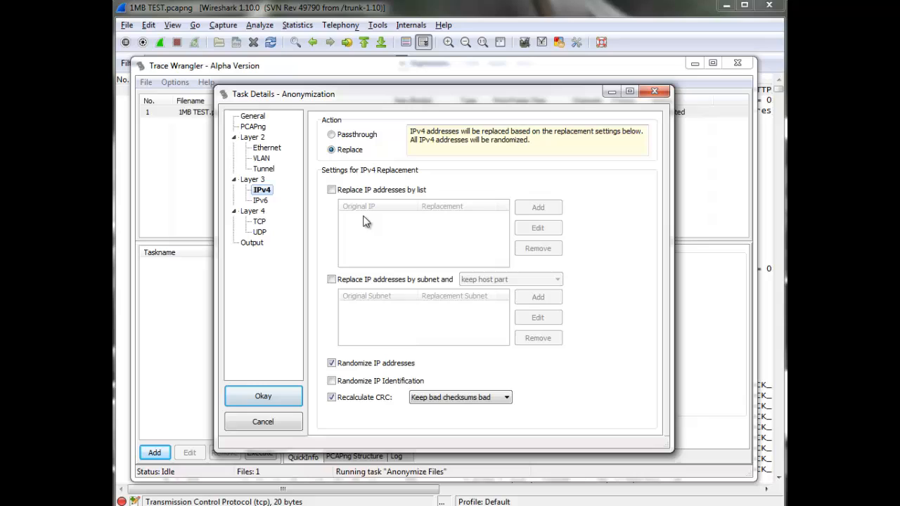
pyautogui.moveTo(461, 231)
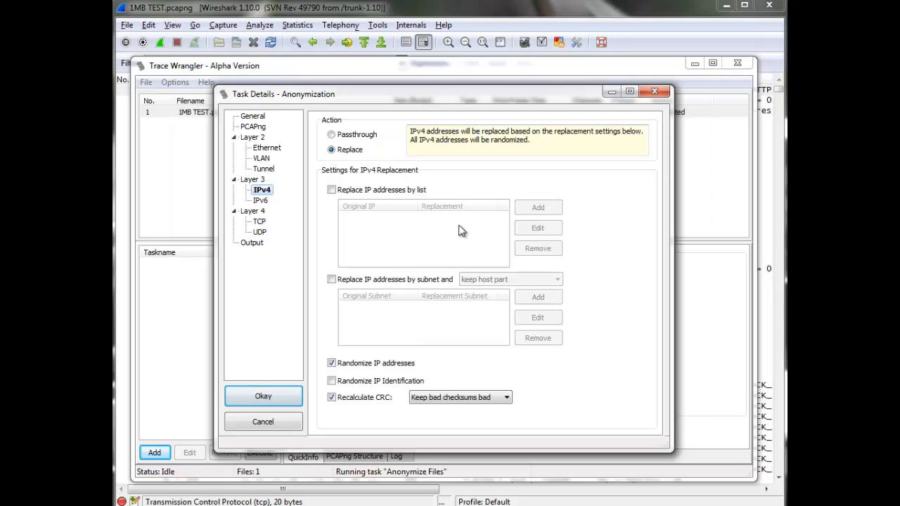
pyautogui.moveTo(422, 238)
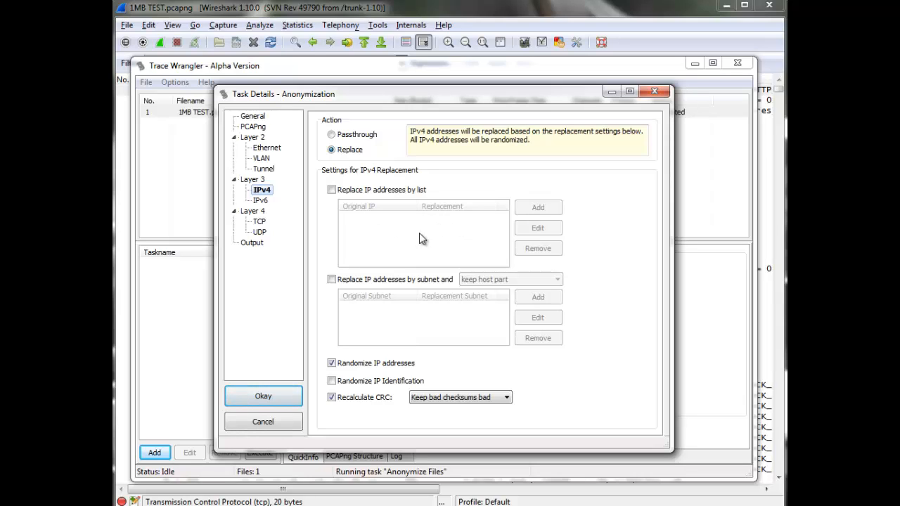
# - Enable 'Replace IP addresses by subnet and keep host part' and start a new subnet mapping
pyautogui.click(331, 279)
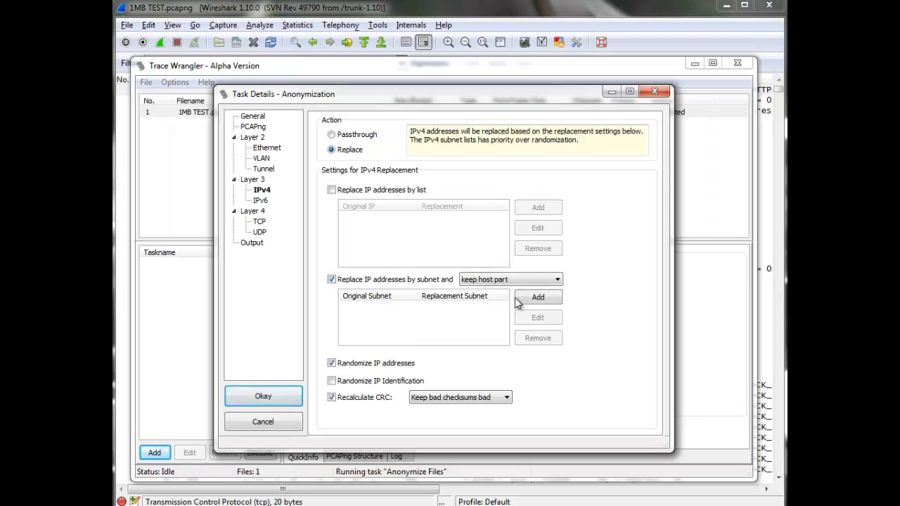
pyautogui.click(538, 296)
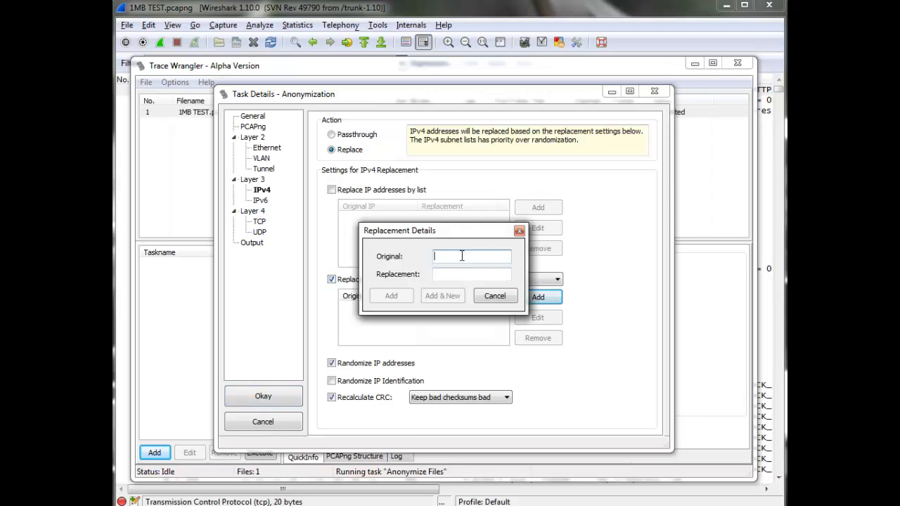
# - Add a subnet rule mapping original 10.44.10.0/24 to replacement 192.168.99.0/24
pyautogui.write('10.44.10.')
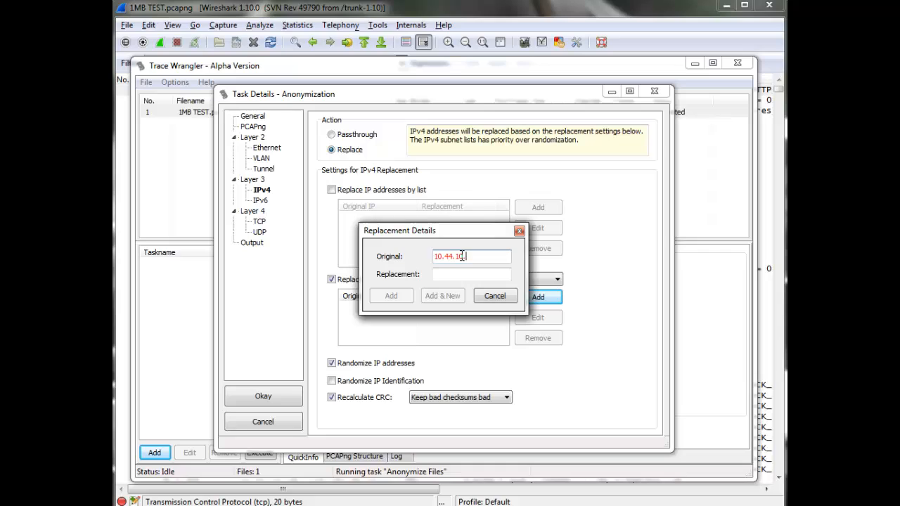
pyautogui.write('0/24')
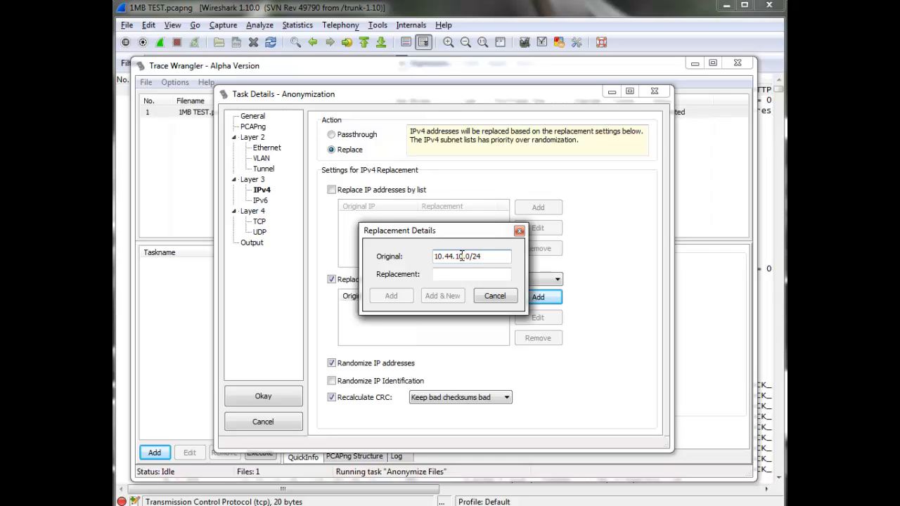
pyautogui.write('1')
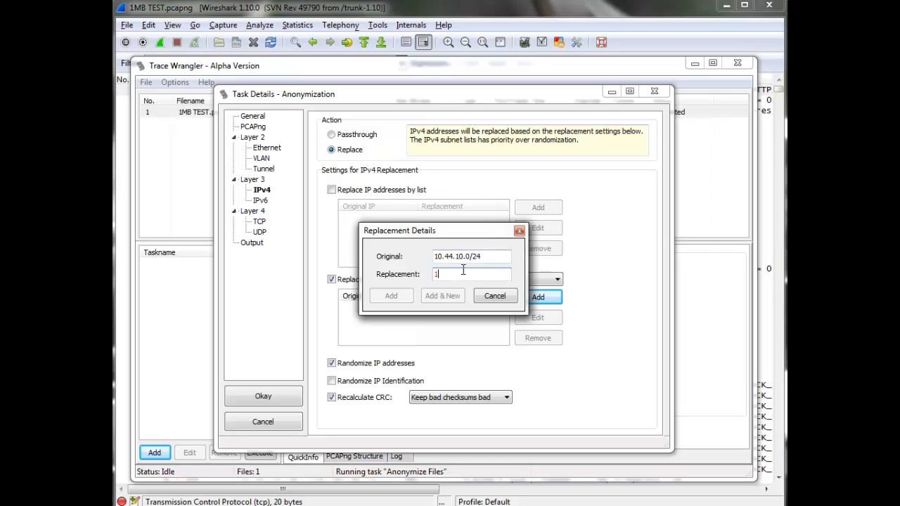
pyautogui.write('192.168')
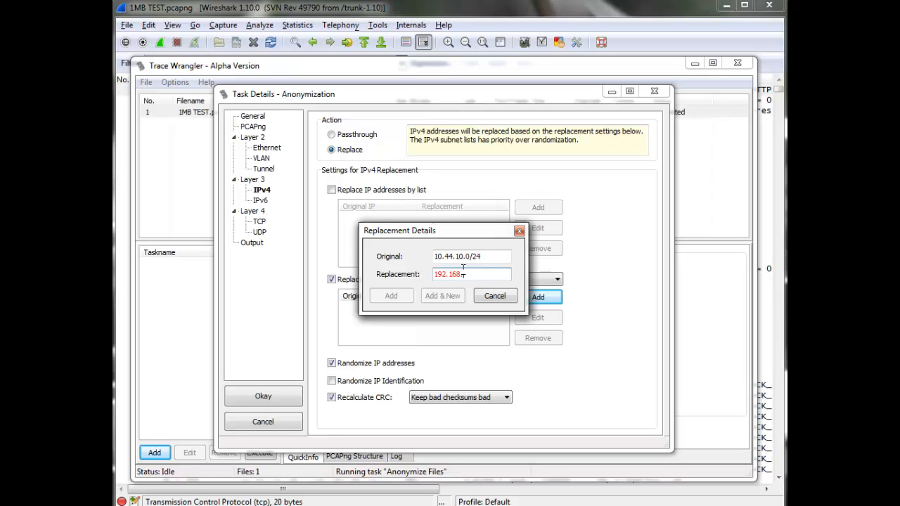
pyautogui.write('9.0/24')
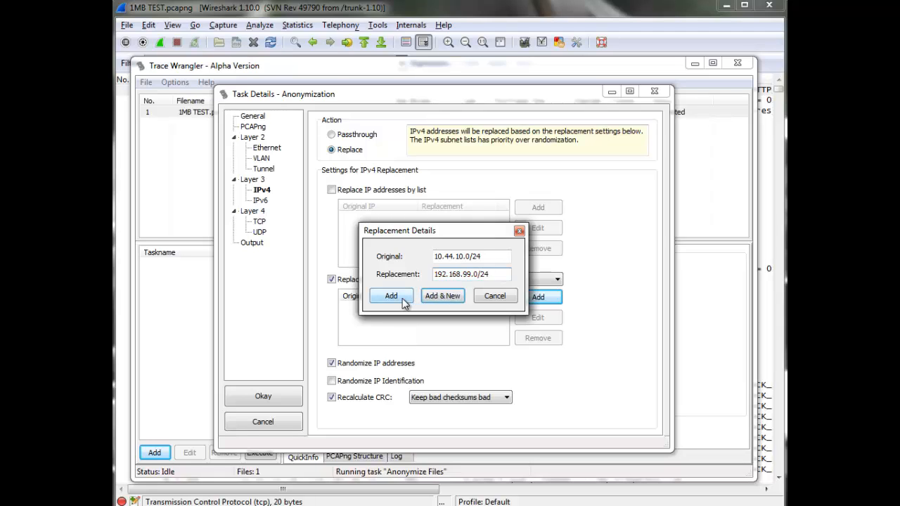
pyautogui.click(391, 296)
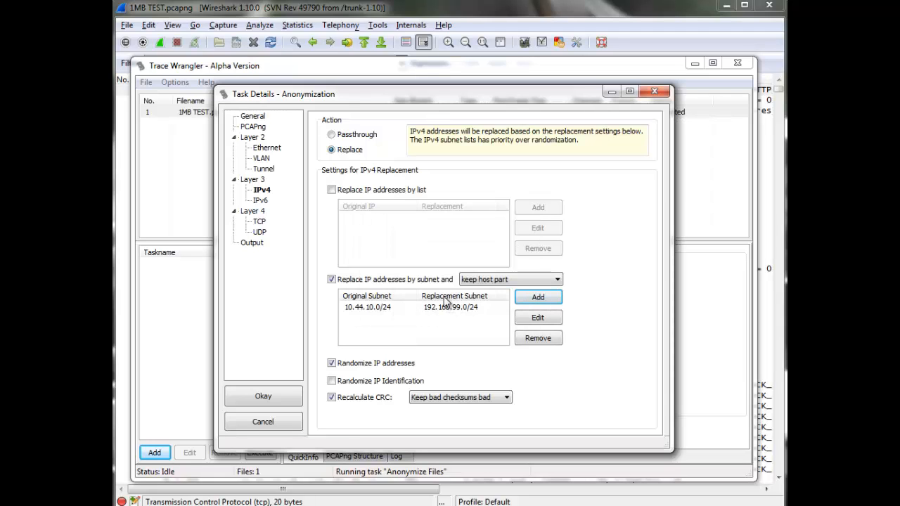
pyautogui.moveTo(433, 350)
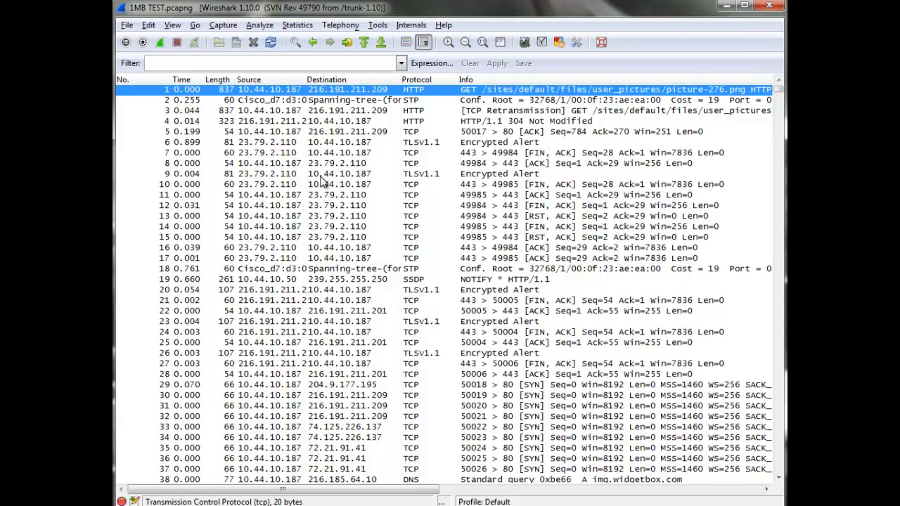
pyautogui.moveTo(366, 167)
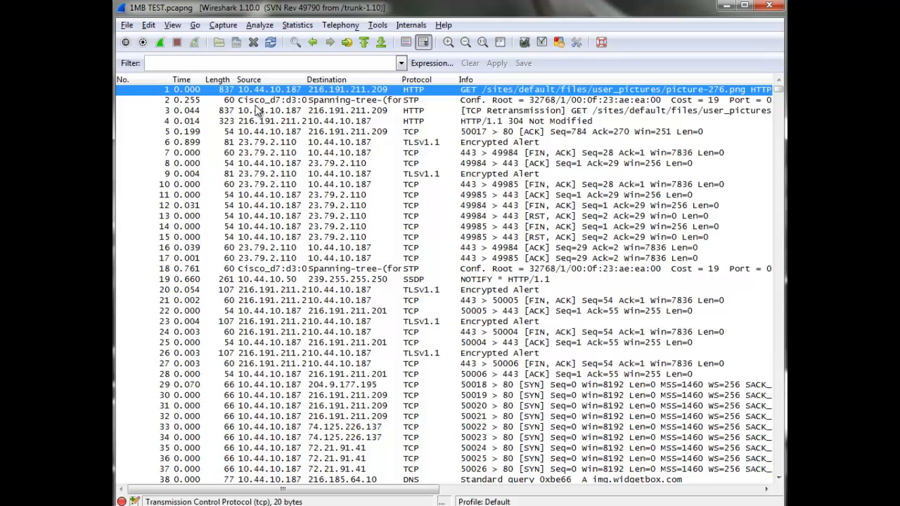
pyautogui.moveTo(273, 96)
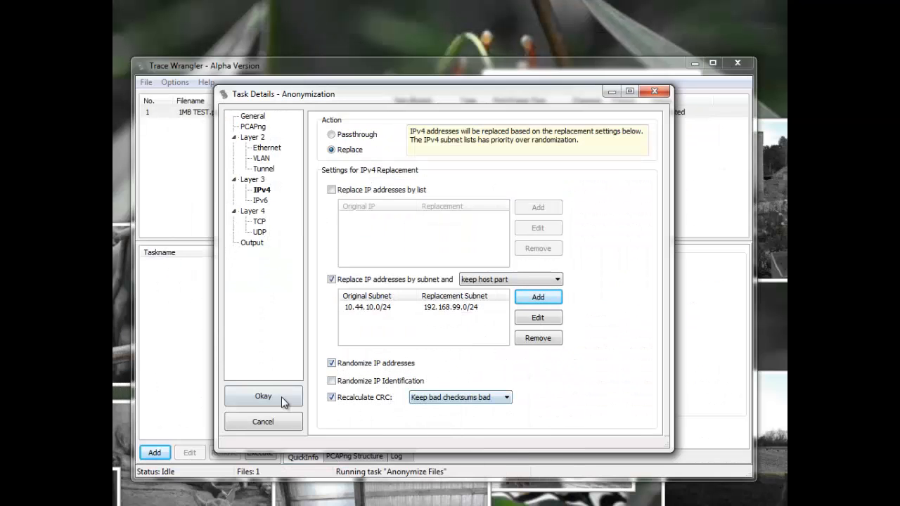
# - Confirm the anonymization task with the new subnet rule, listing Anonymize Files again
pyautogui.click(263, 396)
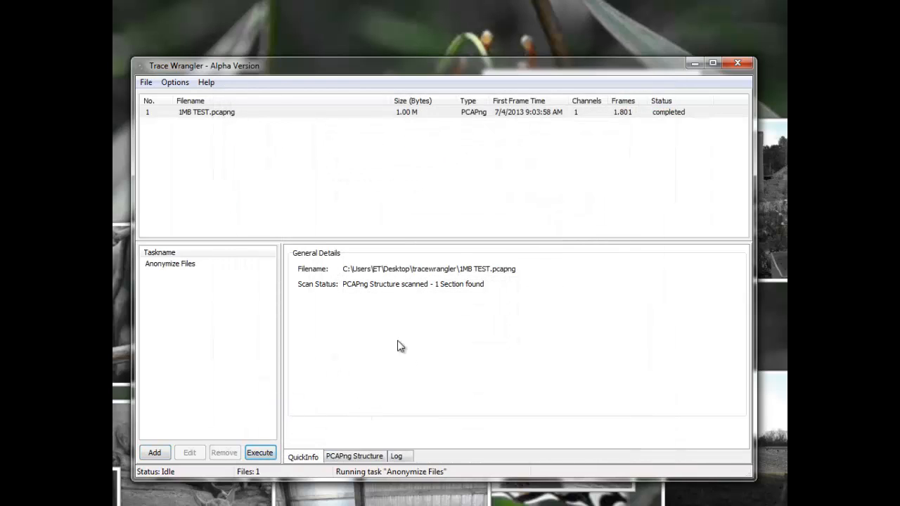
pyautogui.moveTo(375, 480)
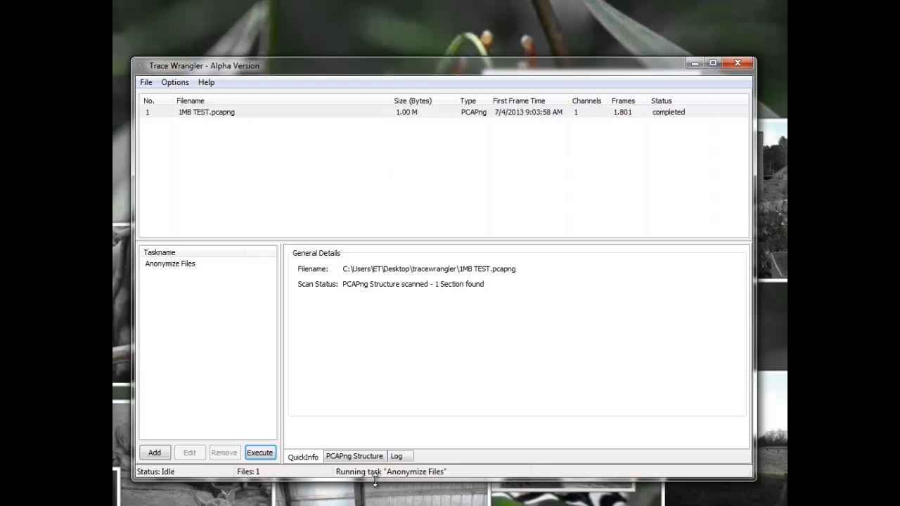
pyautogui.moveTo(422, 476)
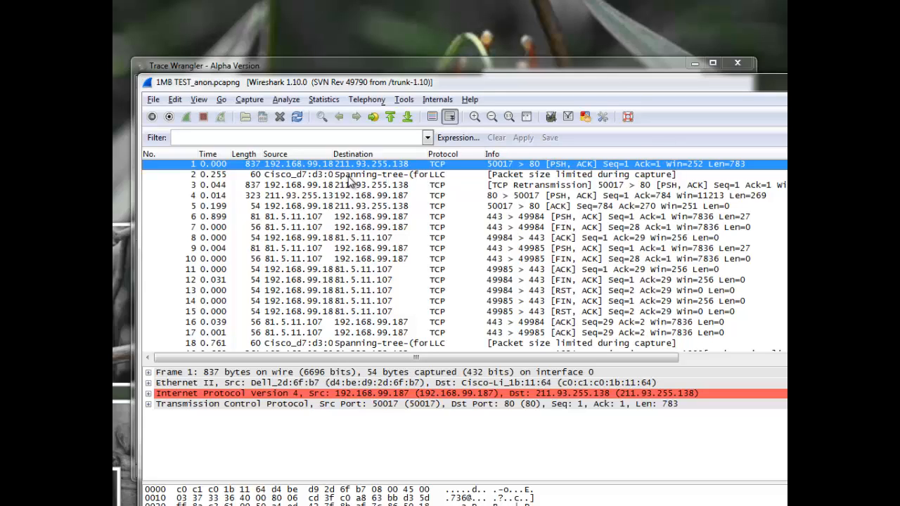
pyautogui.moveTo(238, 430)
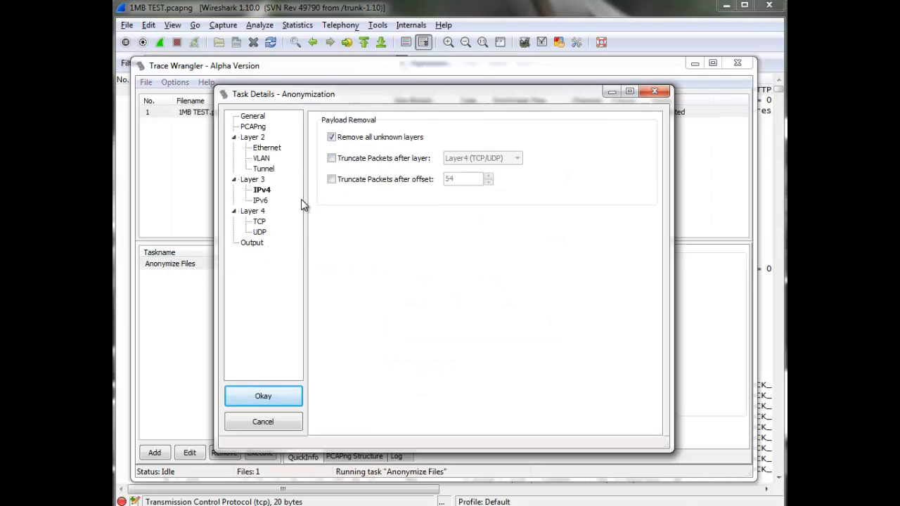
# - In the IPv4 settings switch off 'Randomize IP addresses' and save the task
pyautogui.click(261, 190)
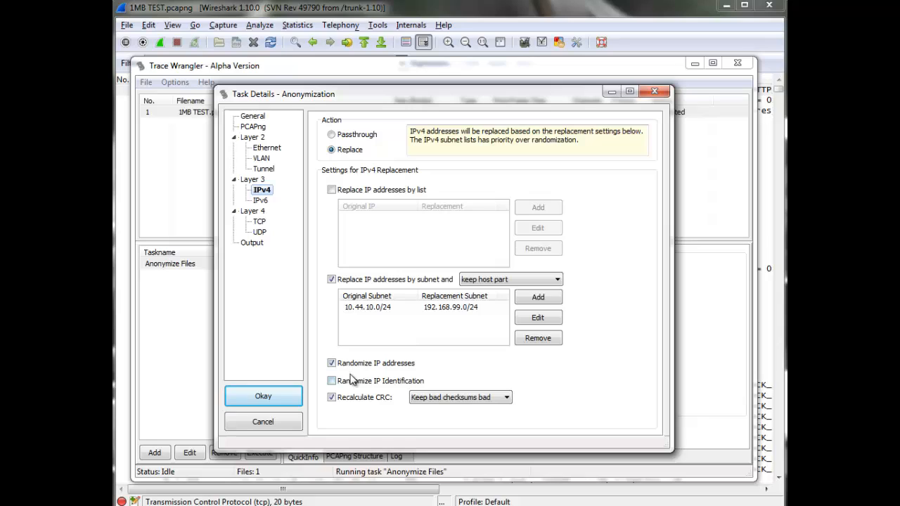
pyautogui.click(331, 363)
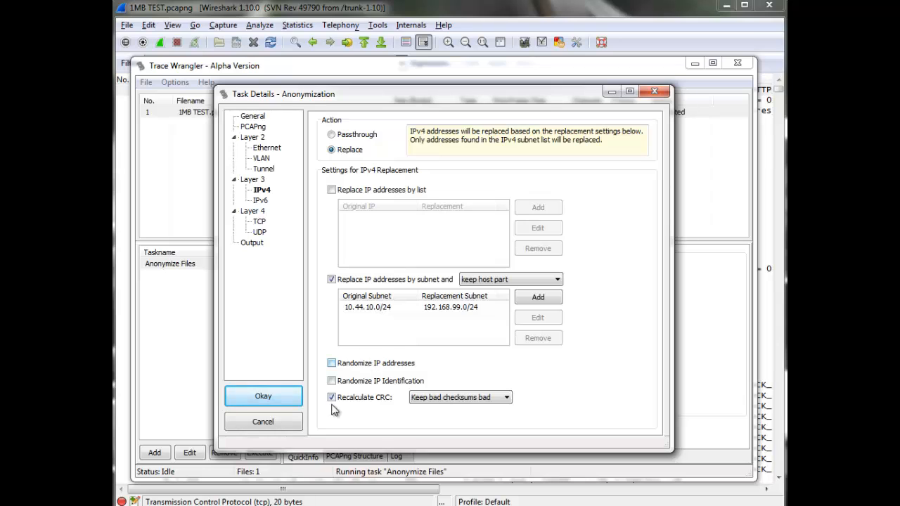
pyautogui.click(262, 396)
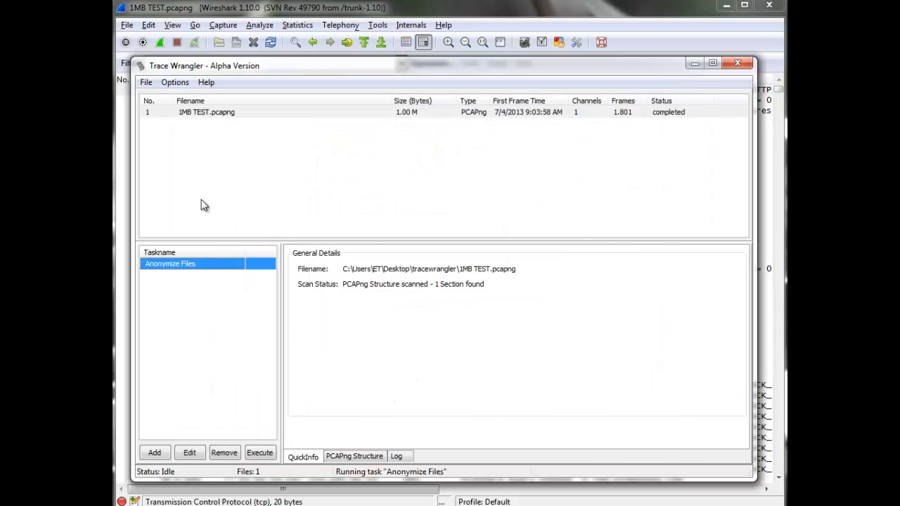
# - Execute the updated anonymization task to regenerate 1MB TEST_anon.pcapng
pyautogui.click(259, 452)
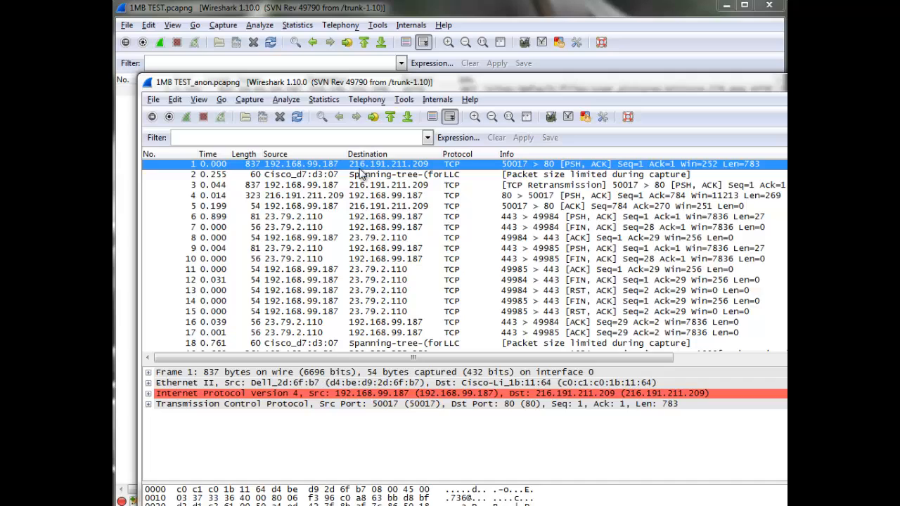
pyautogui.moveTo(362, 175)
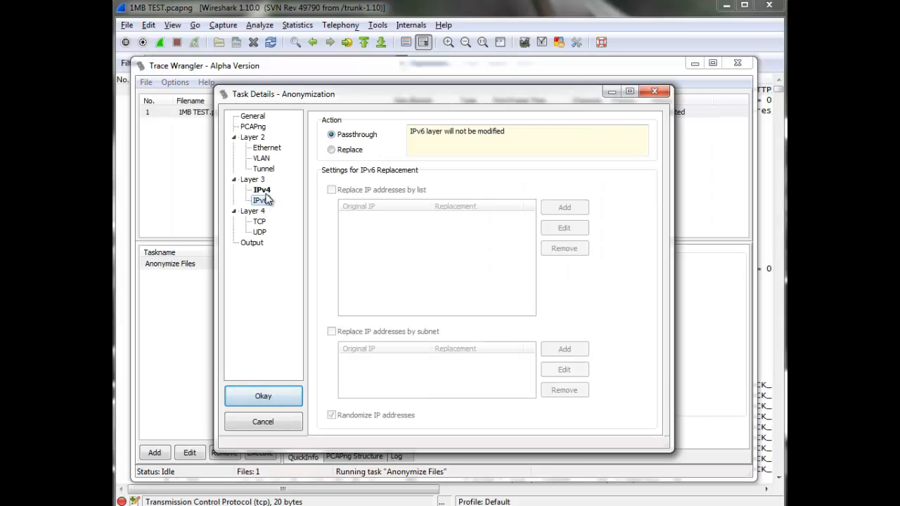
# - In the General settings uncheck 'Remove all unknown layers' so payloads are kept, and save
pyautogui.click(262, 190)
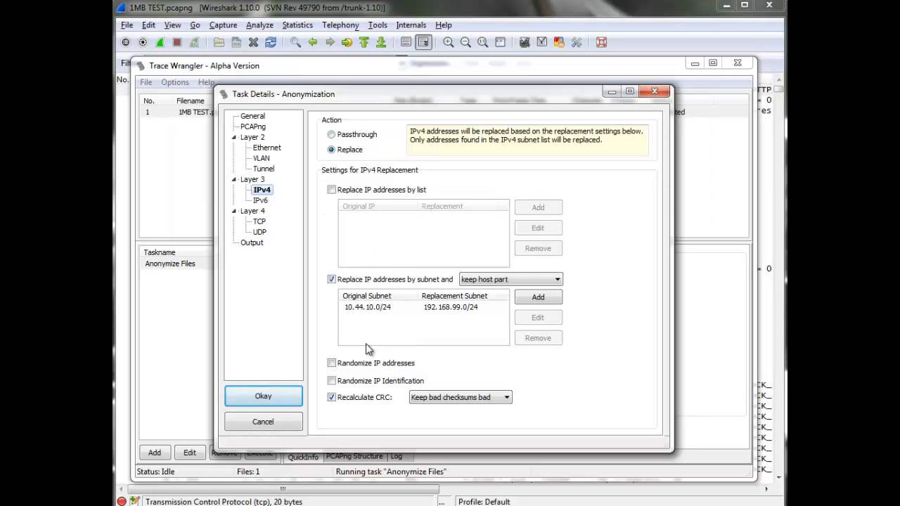
pyautogui.click(252, 116)
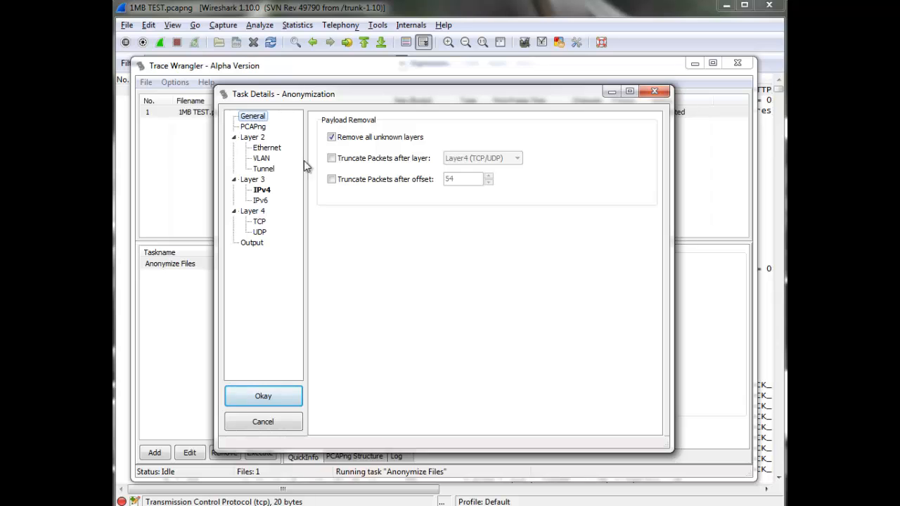
pyautogui.click(331, 137)
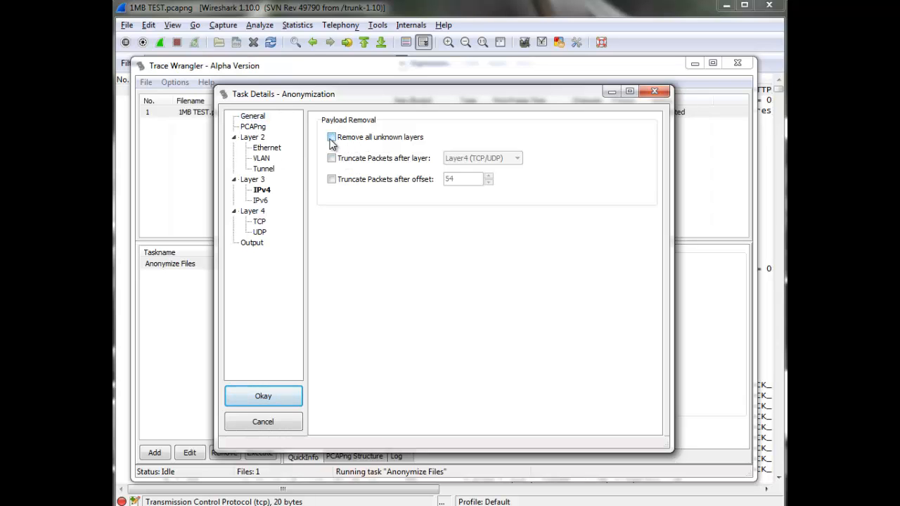
pyautogui.click(263, 395)
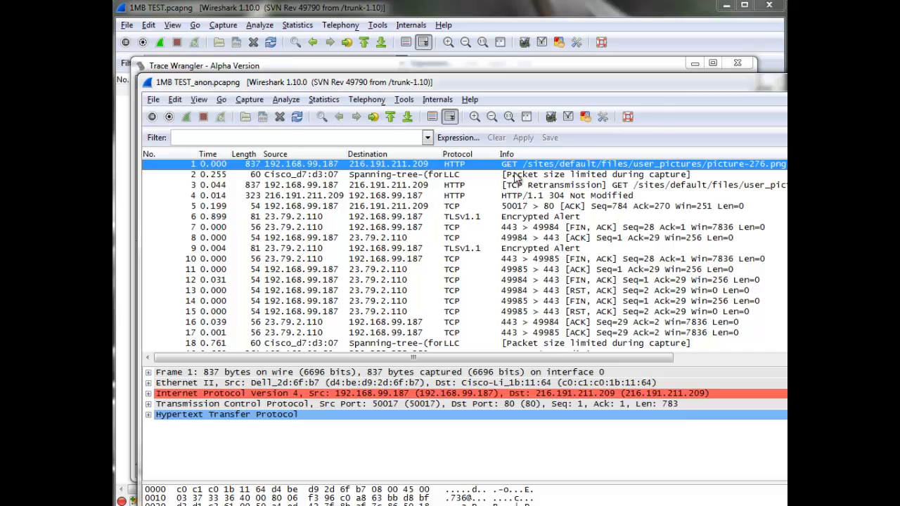
pyautogui.moveTo(562, 174)
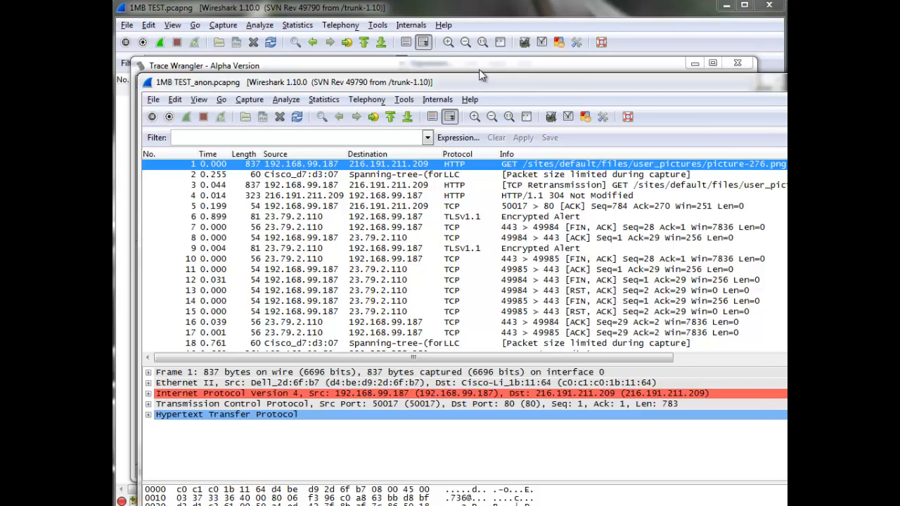
# - Bring up TraceWrangler's Help menu after verifying the trace in Wireshark
pyautogui.click(206, 82)
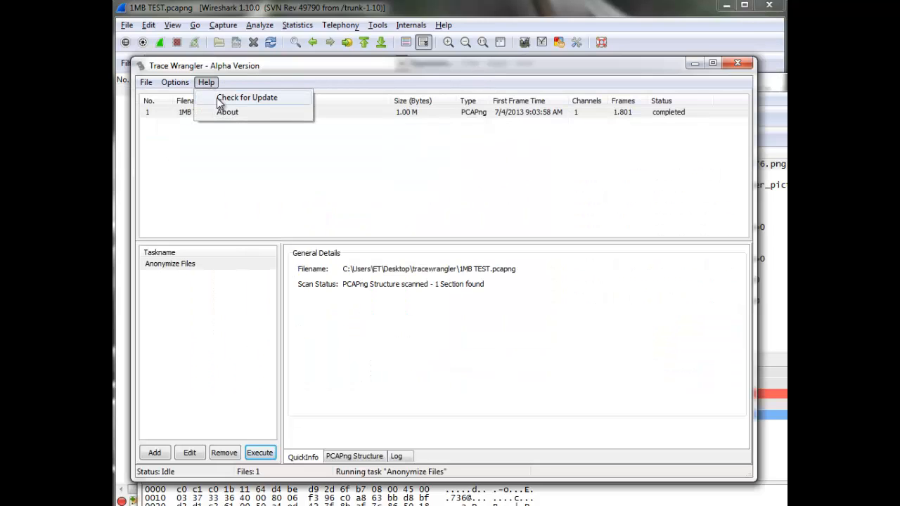
# - View the About dialog showing version 0.1.1 build 270, then close it
pyautogui.click(227, 112)
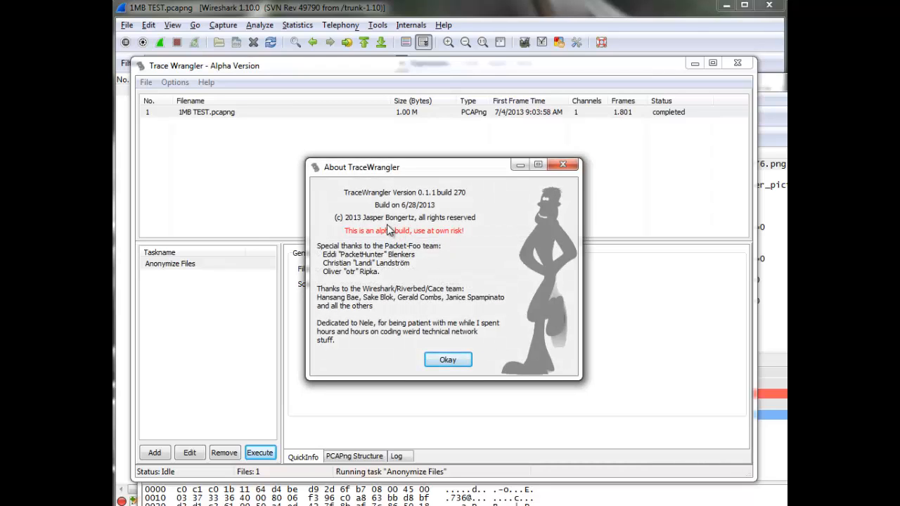
pyautogui.moveTo(390, 225)
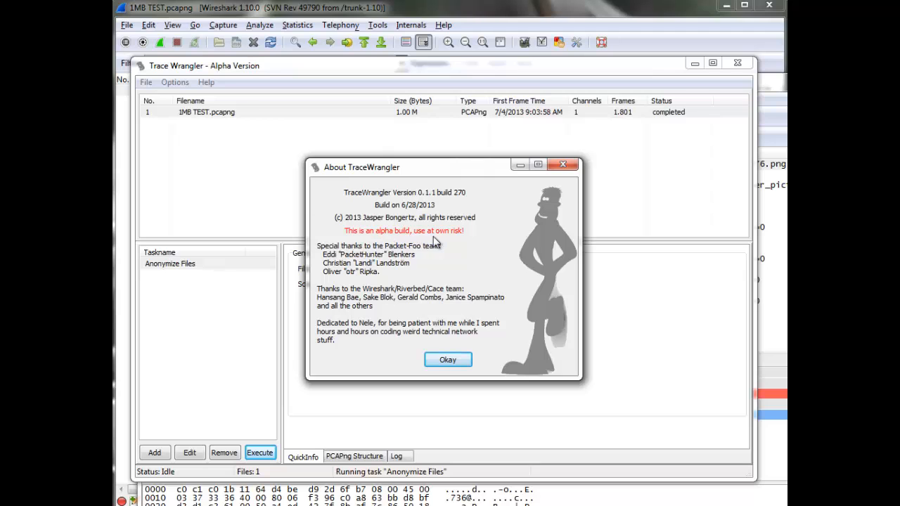
pyautogui.click(447, 359)
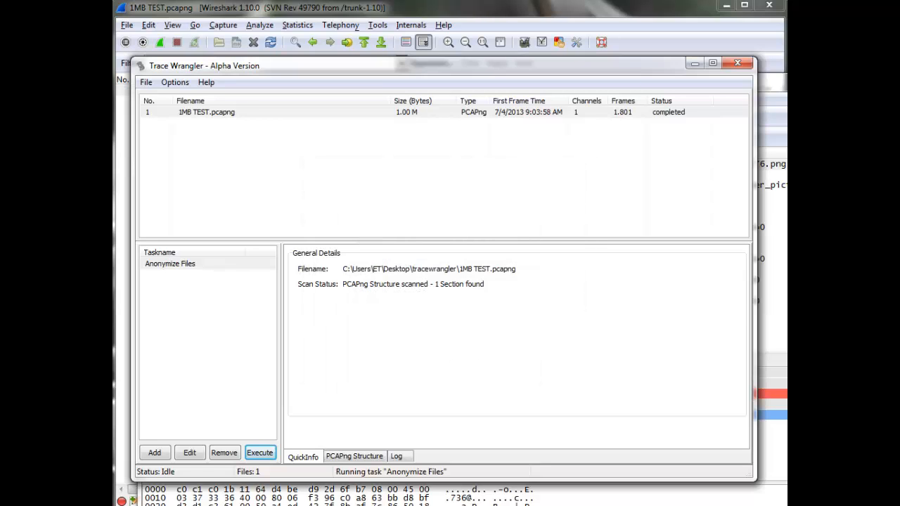